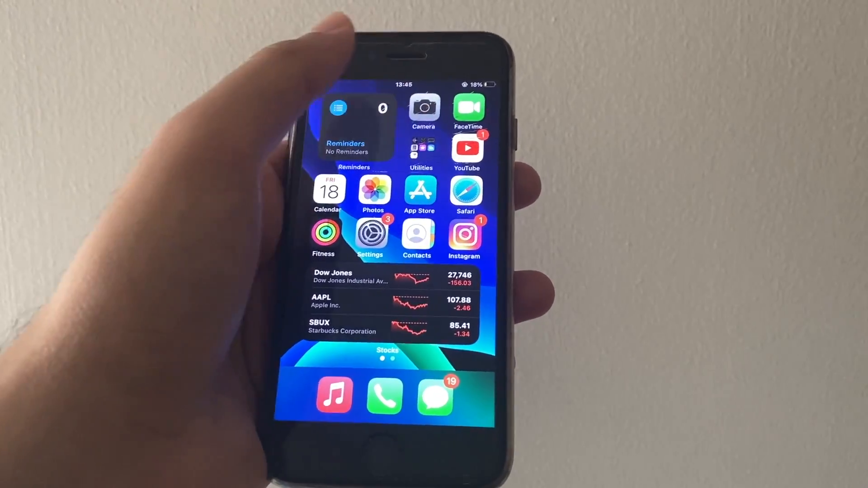
- Launch the Camera app from the Home Screen, bringing up the iPhone Storage Full alert
left_click(423, 107)
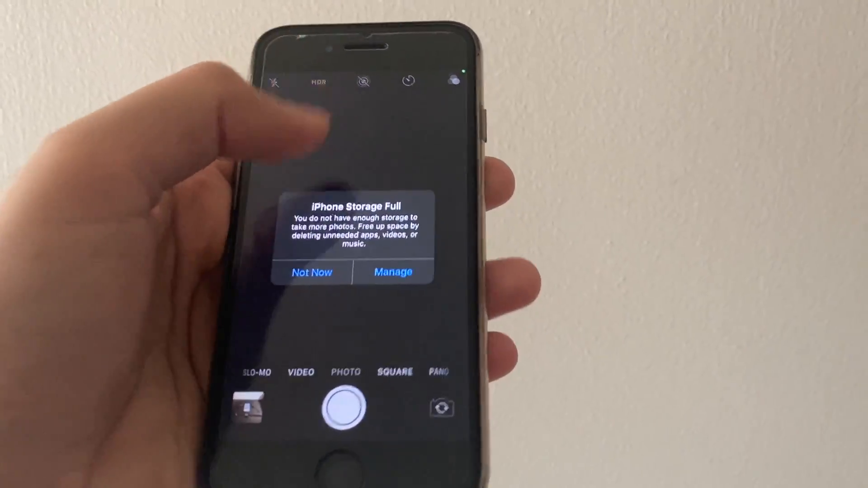